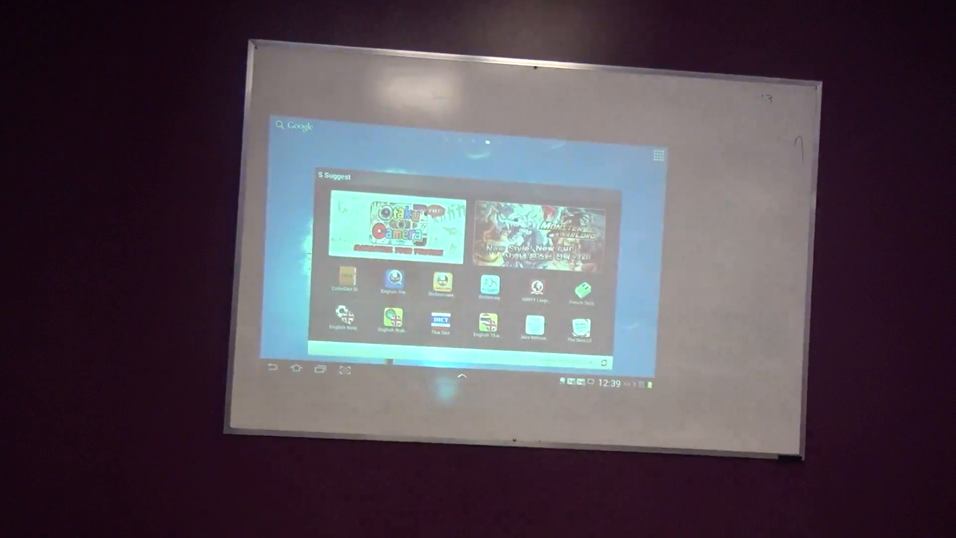
scroll("left", 3)
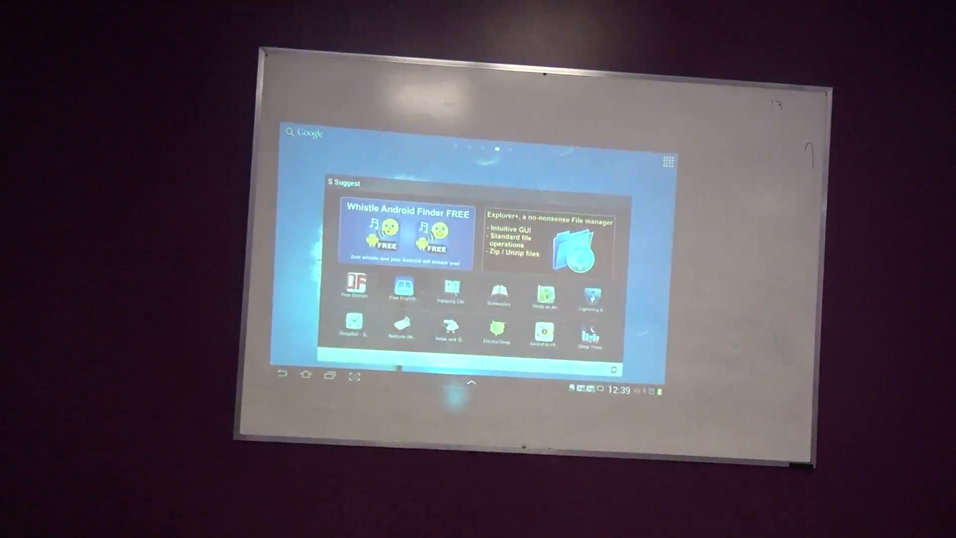